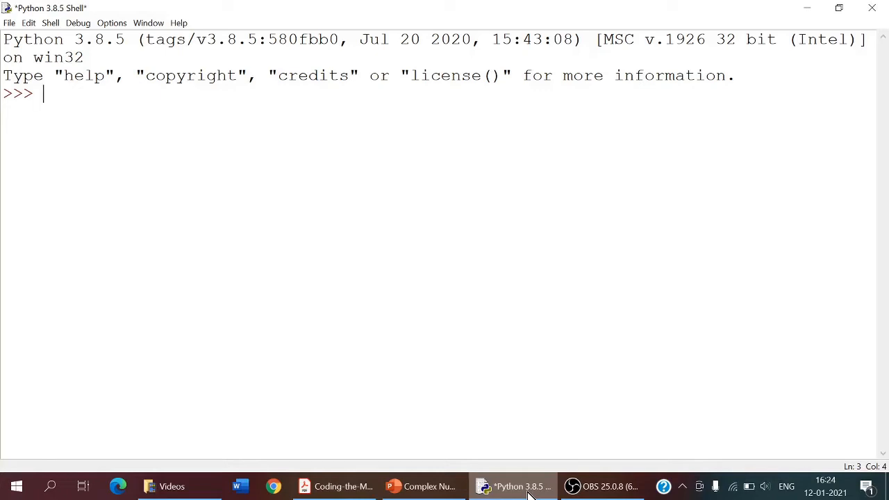
# - Evaluate the complex literal 1+3j, which echoes (1+3j)
pyautogui.write('j')
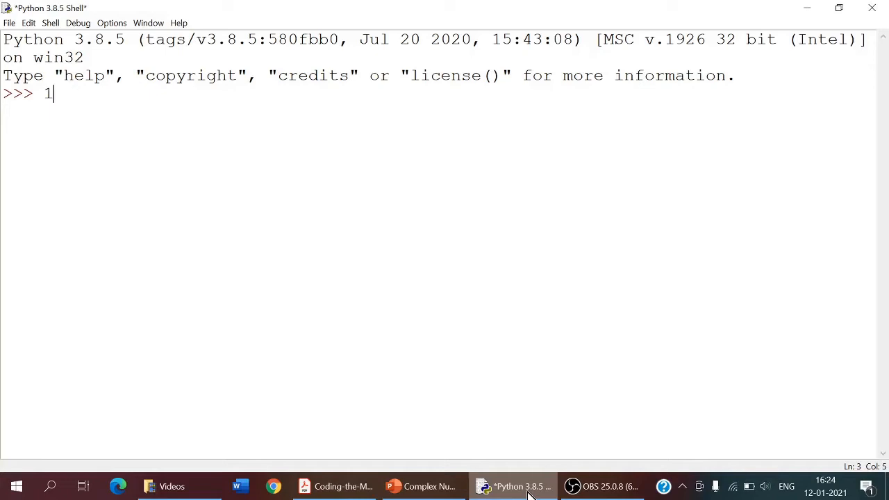
pyautogui.write('+')
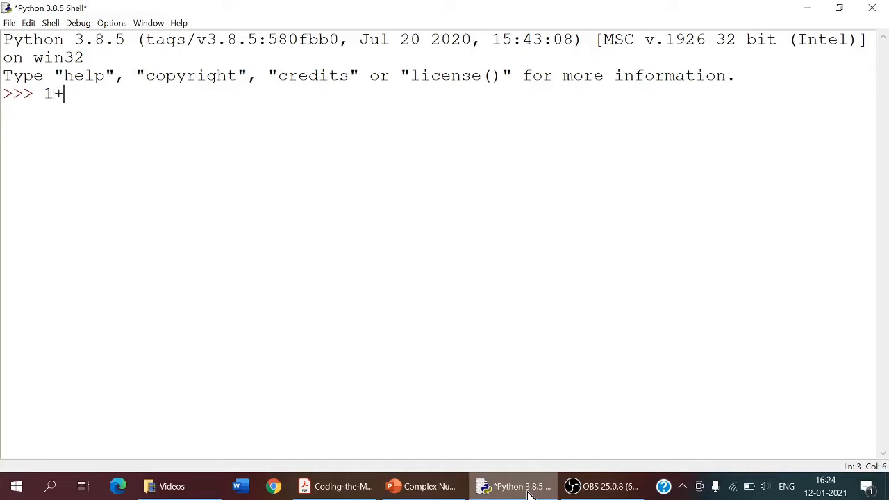
pyautogui.write('3i')
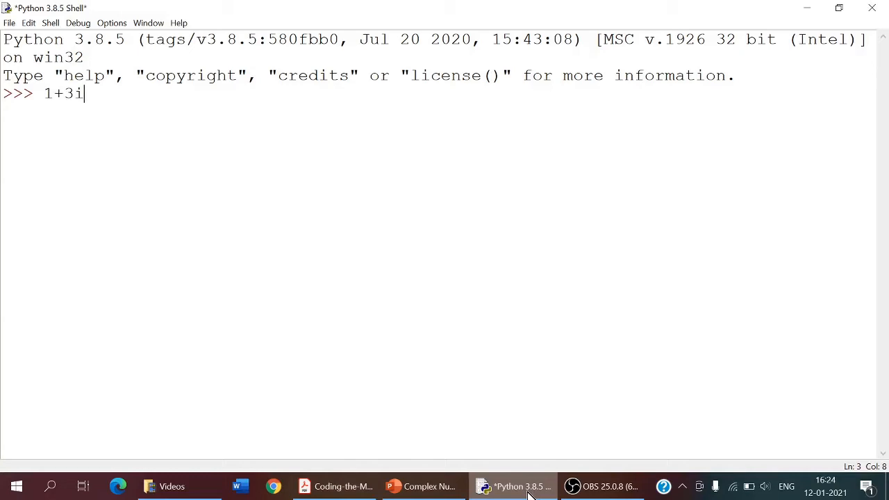
pyautogui.press('Backspace')
pyautogui.write('j')
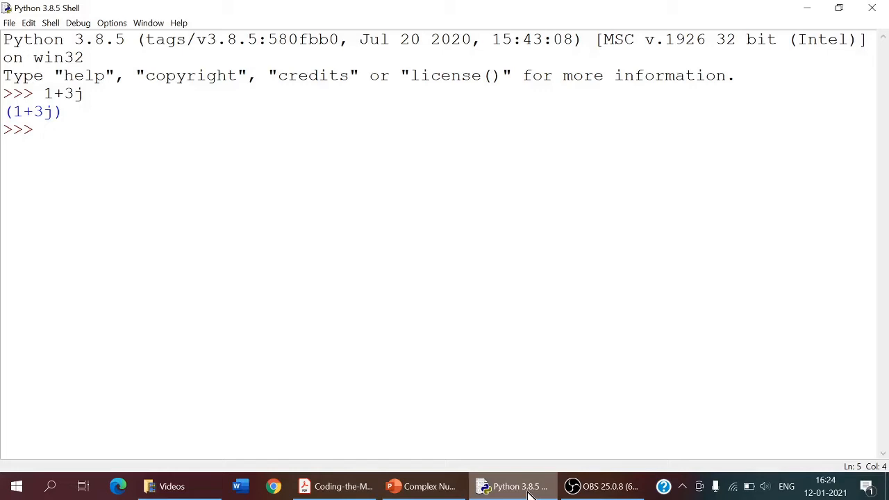
# - Evaluate type(1+3j), reporting <class 'complex'>
pyautogui.write('ty')
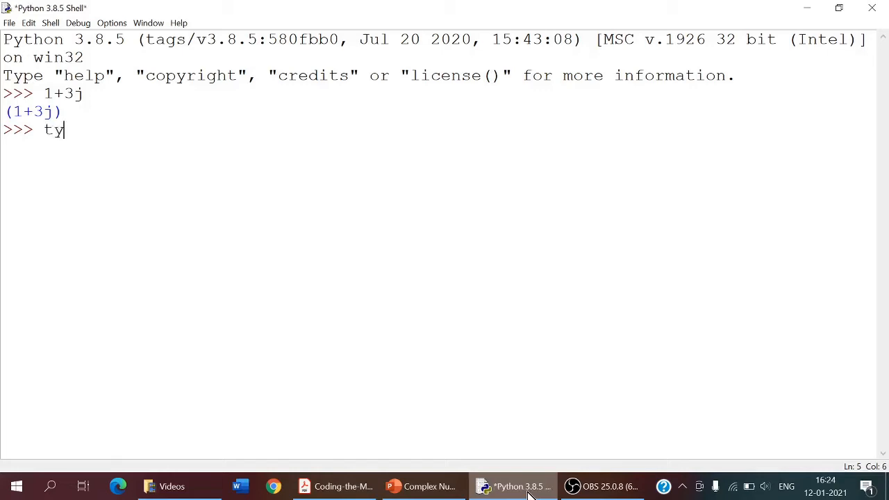
pyautogui.write('pe')
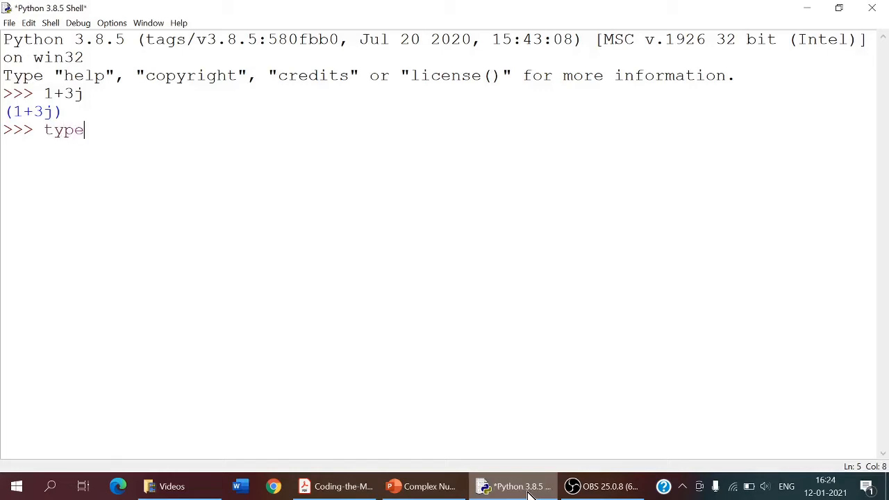
pyautogui.write('(1')
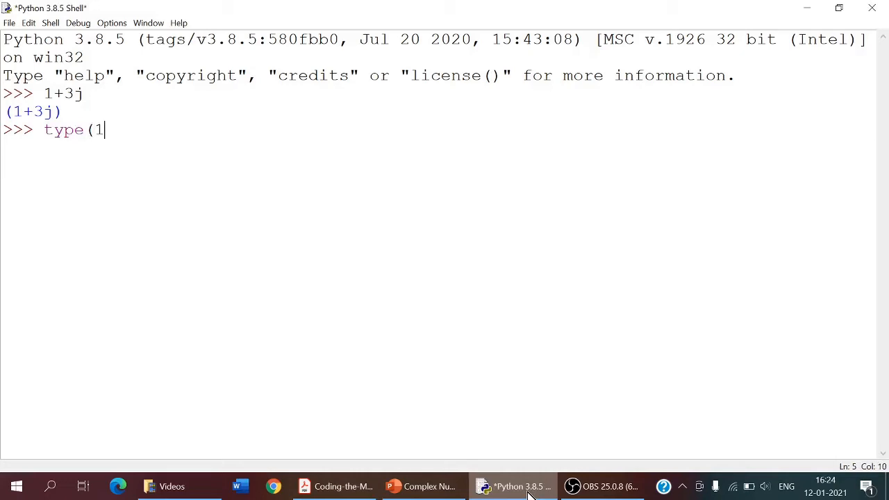
pyautogui.write('+3j')
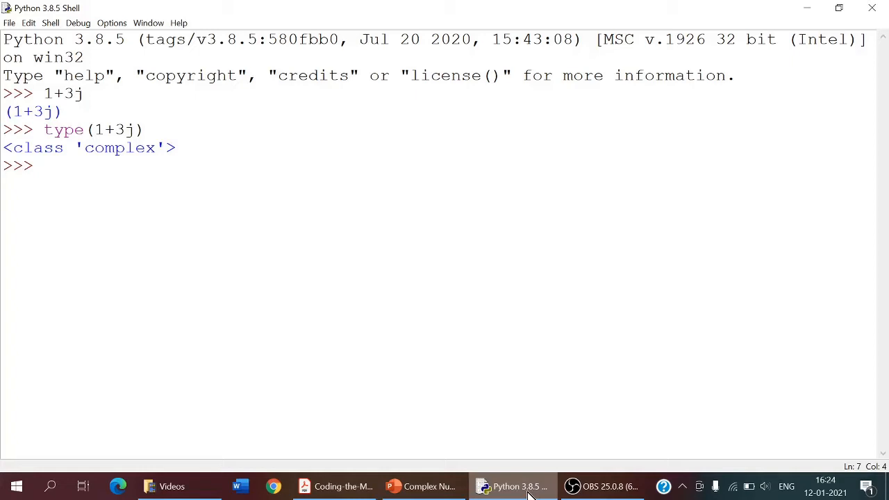
# - Assign 1+3j to the variable x
pyautogui.write('x=')
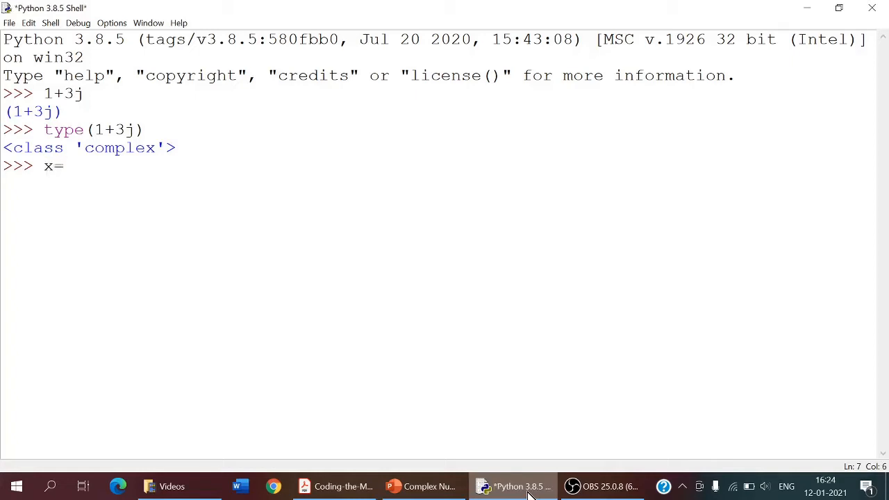
pyautogui.write('1')
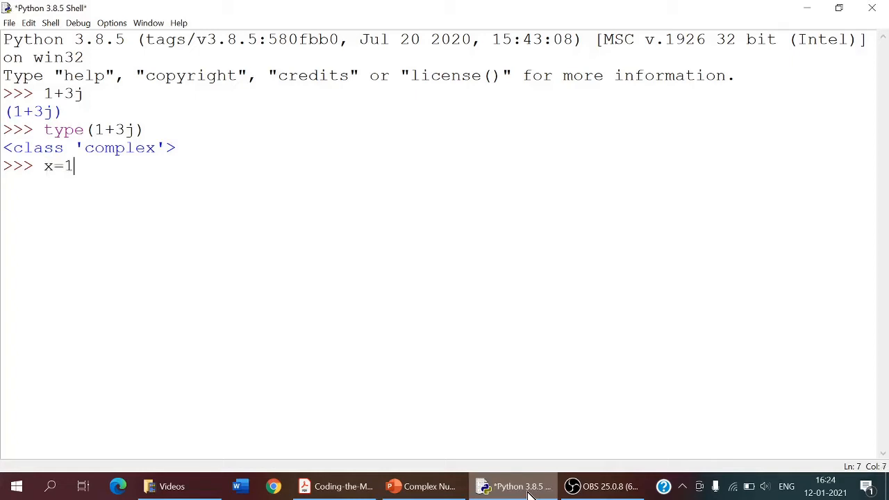
pyautogui.write('+3')
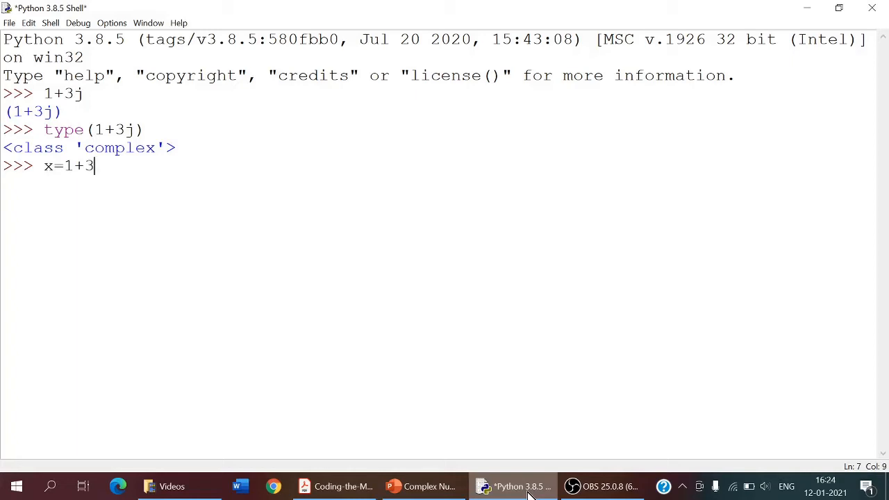
pyautogui.press('enter')
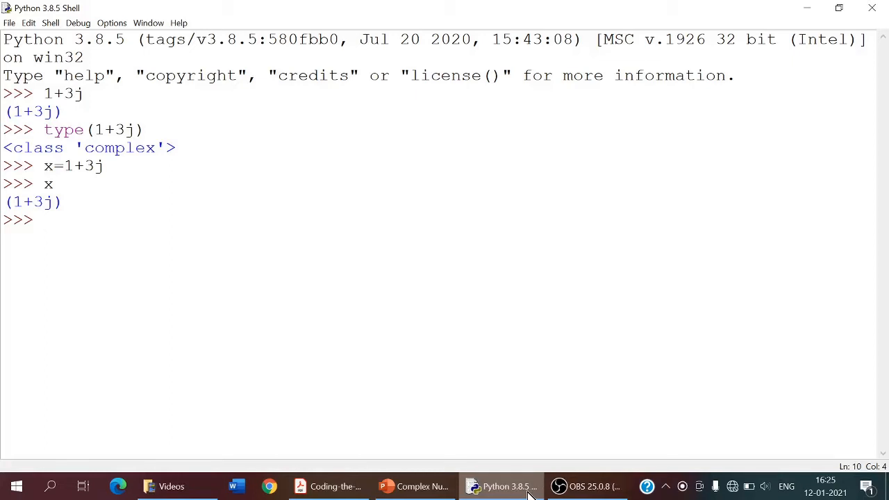
# - Evaluate x.real, giving 1.0, and highlight the expression to point it out
pyautogui.write('x')
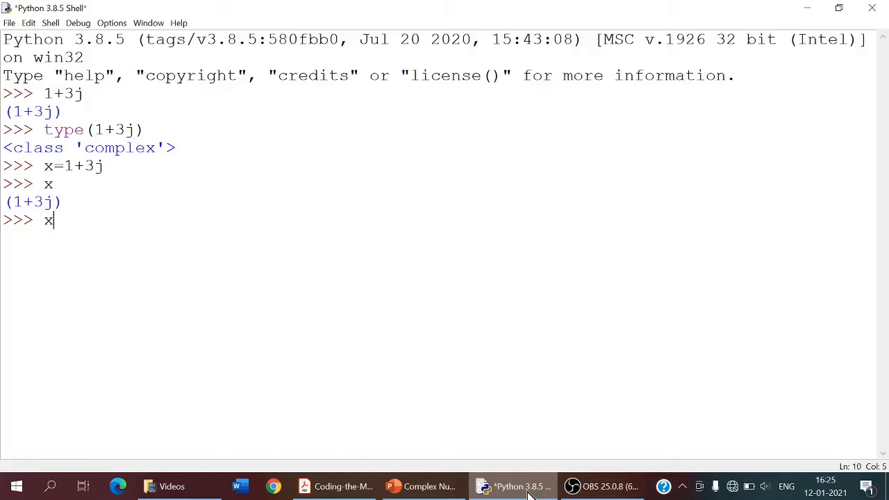
pyautogui.write('.real')
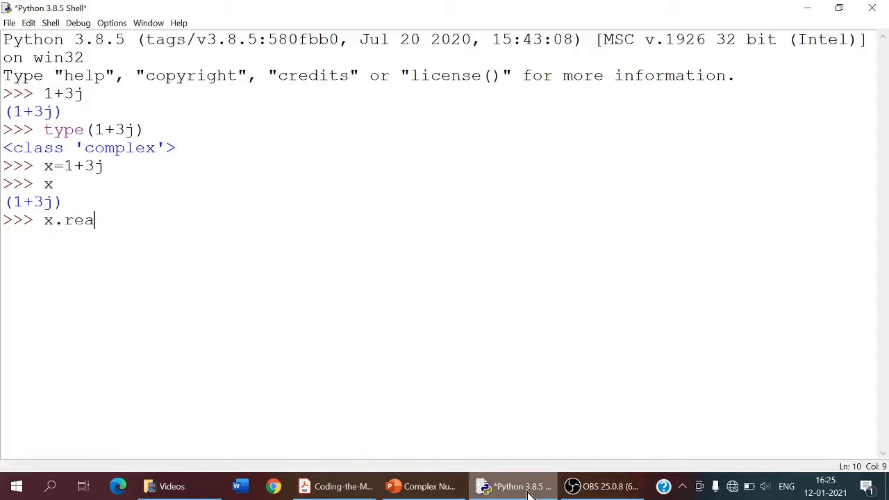
pyautogui.write('l')
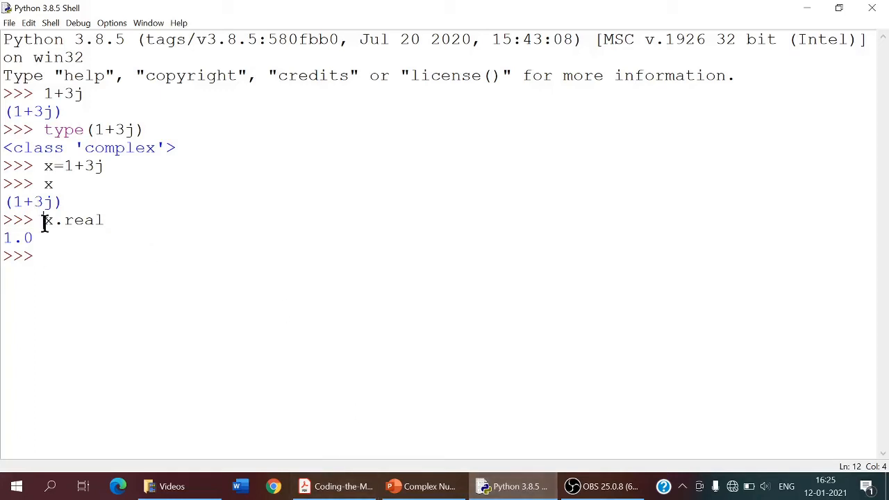
pyautogui.moveTo(45, 219); pyautogui.dragTo(103, 220)
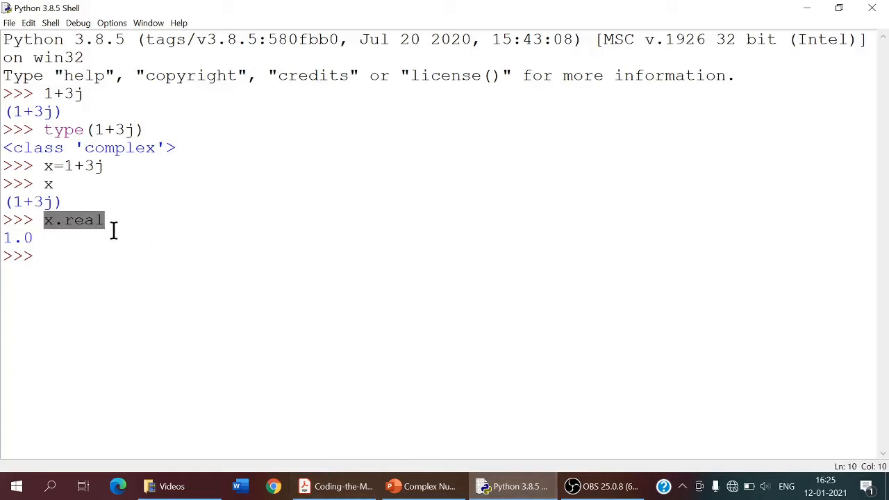
pyautogui.moveTo(97, 256)
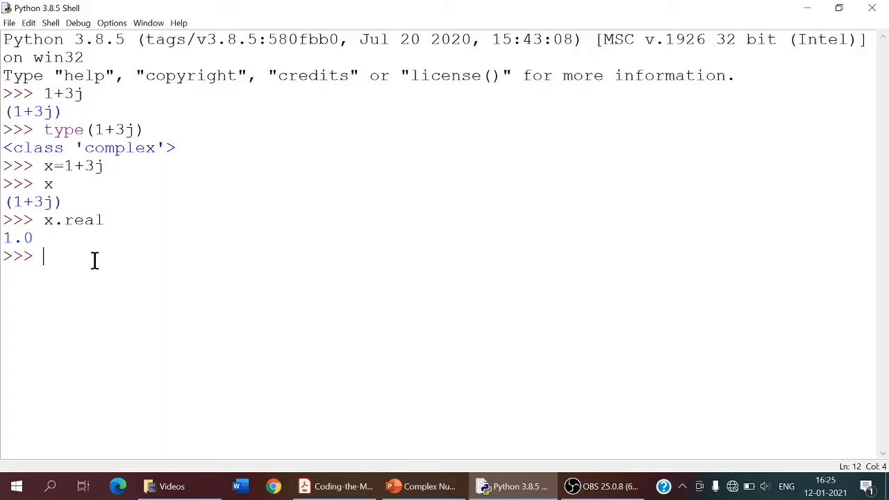
# - Evaluate x.imag, giving 3.0
pyautogui.write('x')
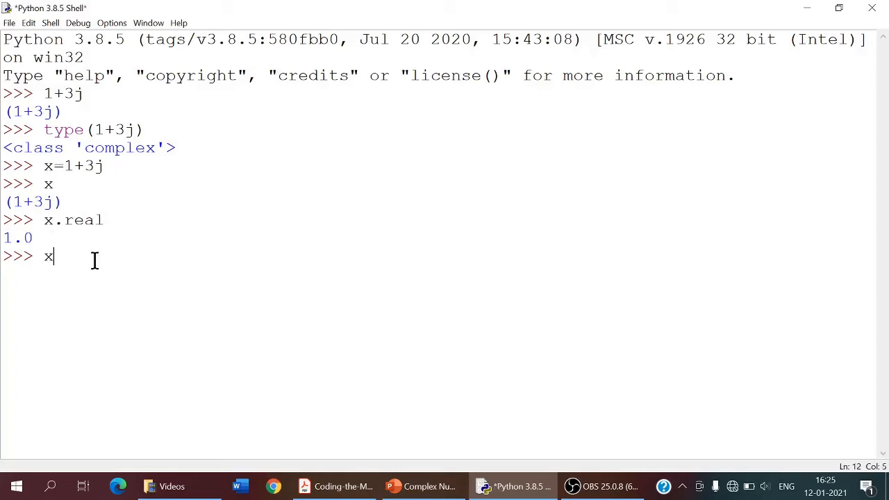
pyautogui.write('.im')
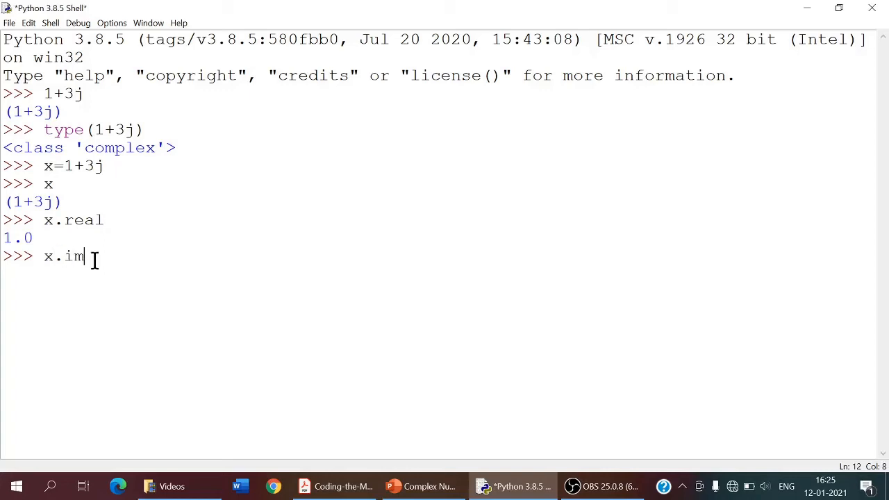
pyautogui.write('ag')
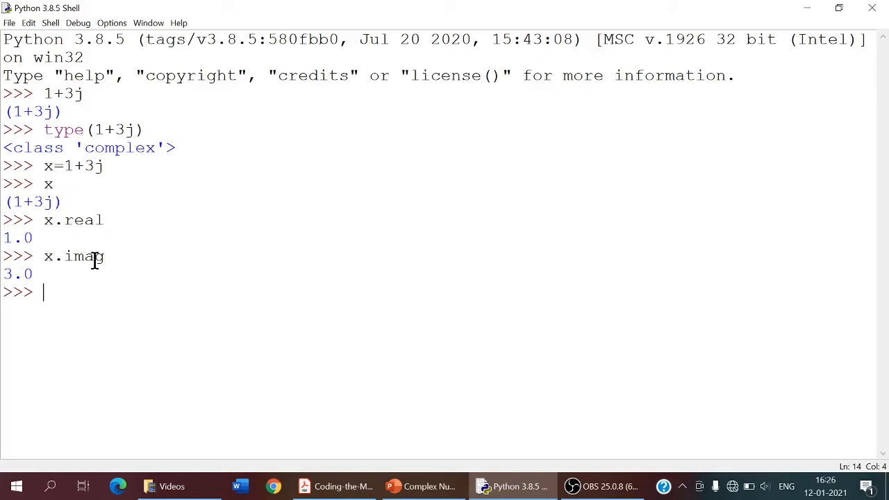
# - Enter the complex sum expression (1+3j)+(3+5j) in the fresh session holding x=1+3j
pyautogui.write('(')
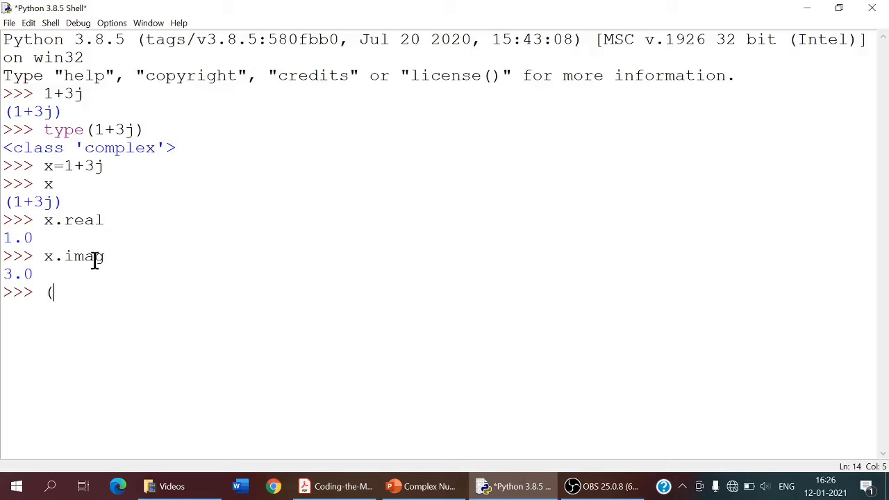
pyautogui.write('1')
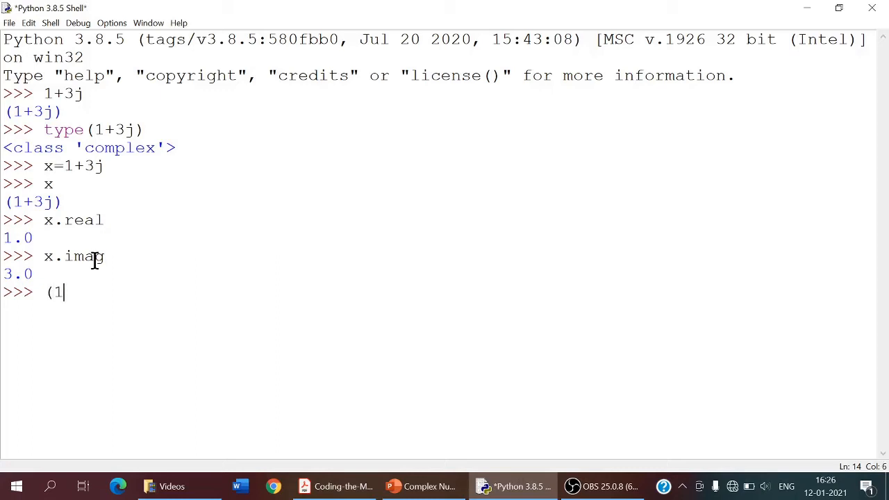
pyautogui.write('+3j) +')
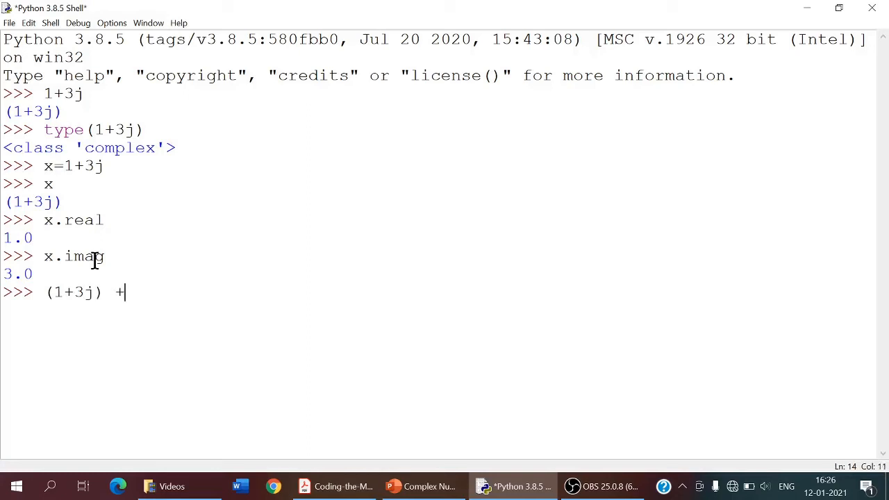
pyautogui.write('(')
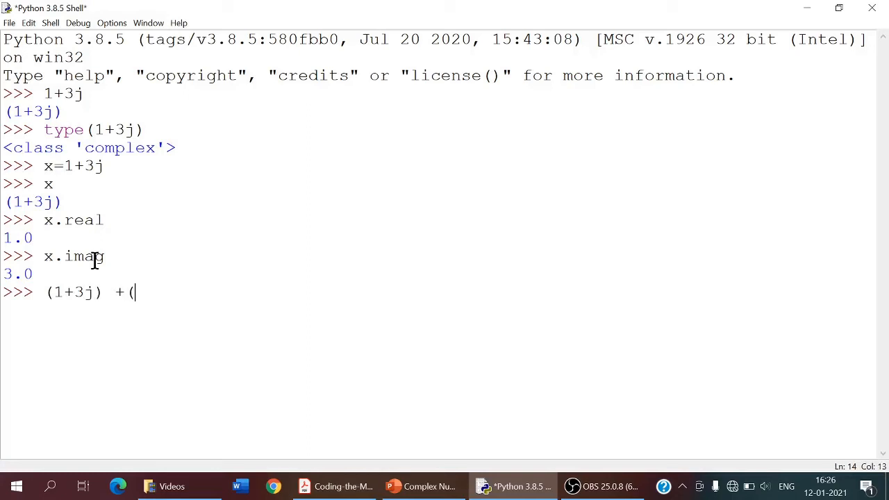
pyautogui.write('3+')
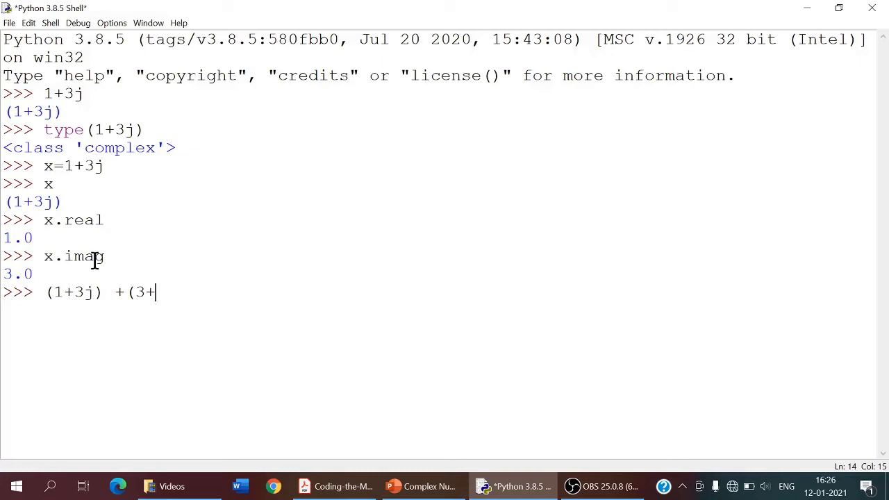
pyautogui.write('5j)')
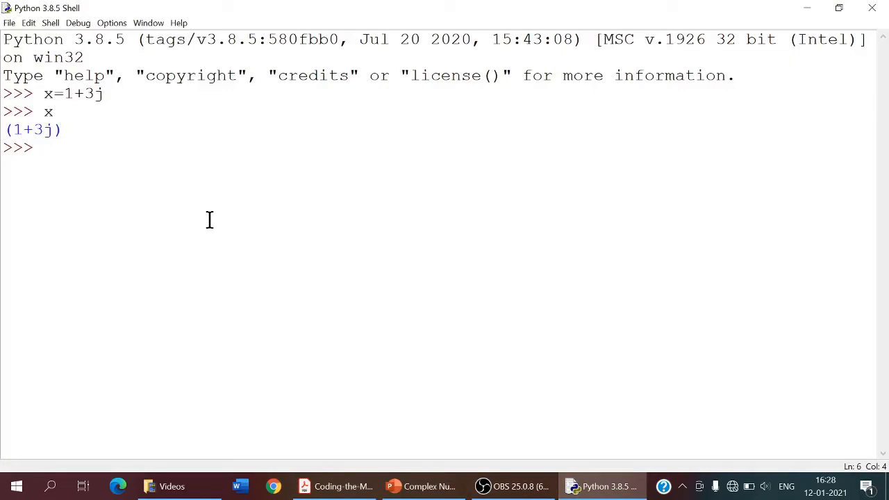
# - Evaluate (x-1)**2, giving (-9+0j)
pyautogui.write('(')
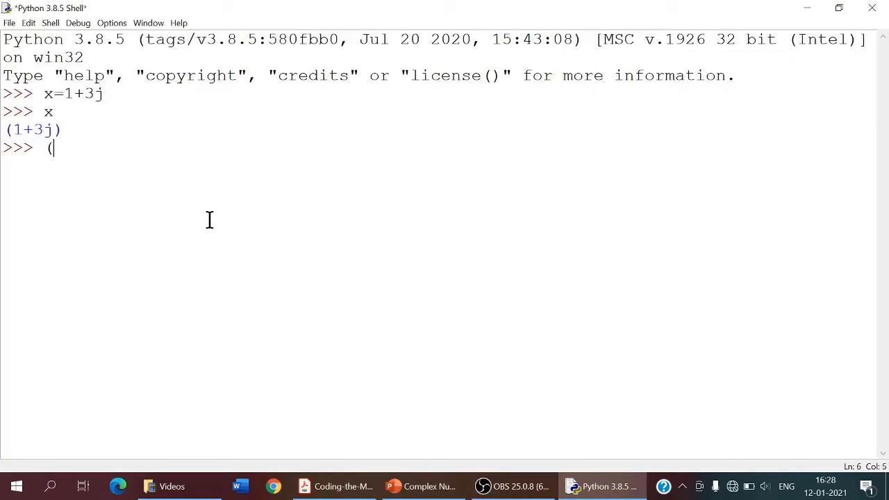
pyautogui.write('x-')
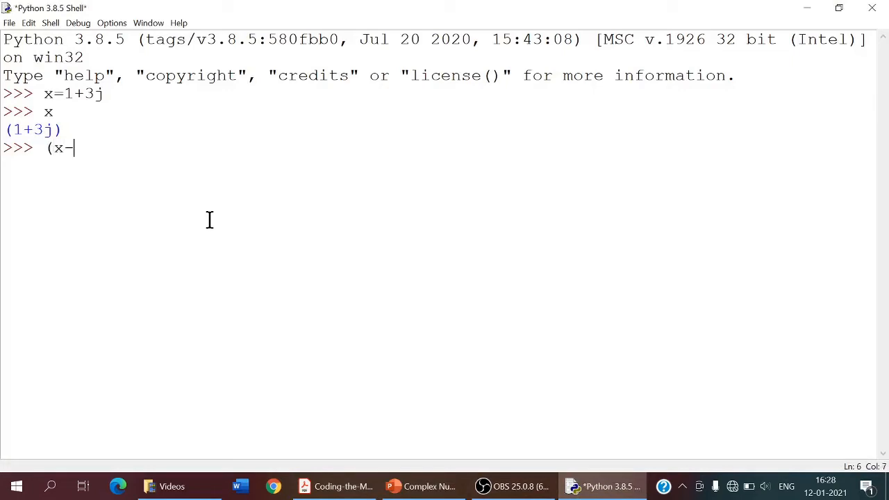
pyautogui.write('1)**2')
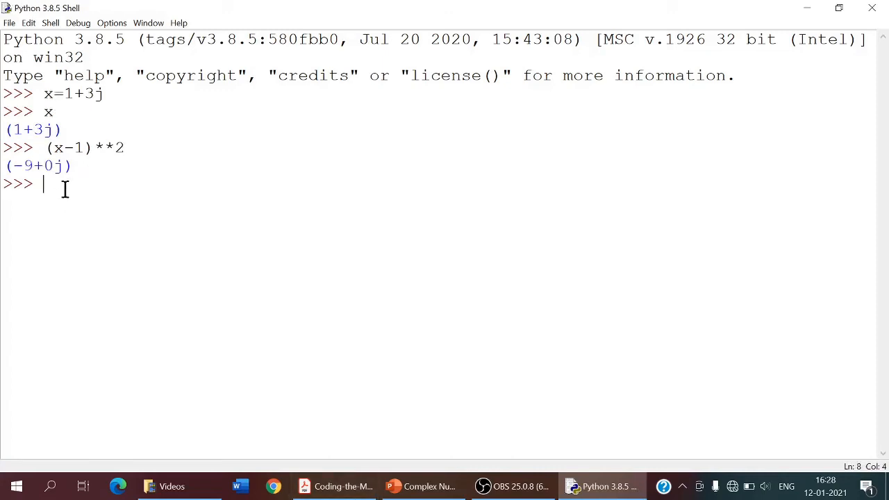
pyautogui.moveTo(44, 165)
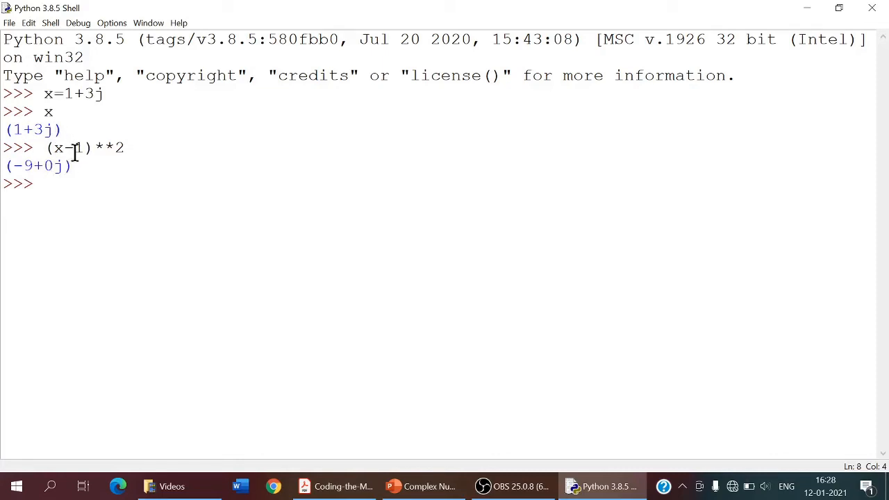
pyautogui.moveTo(61, 130)
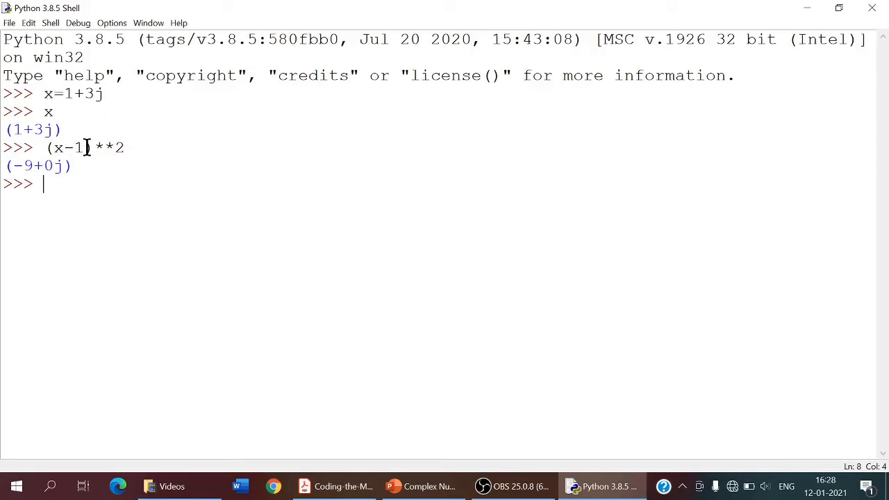
pyautogui.moveTo(116, 147)
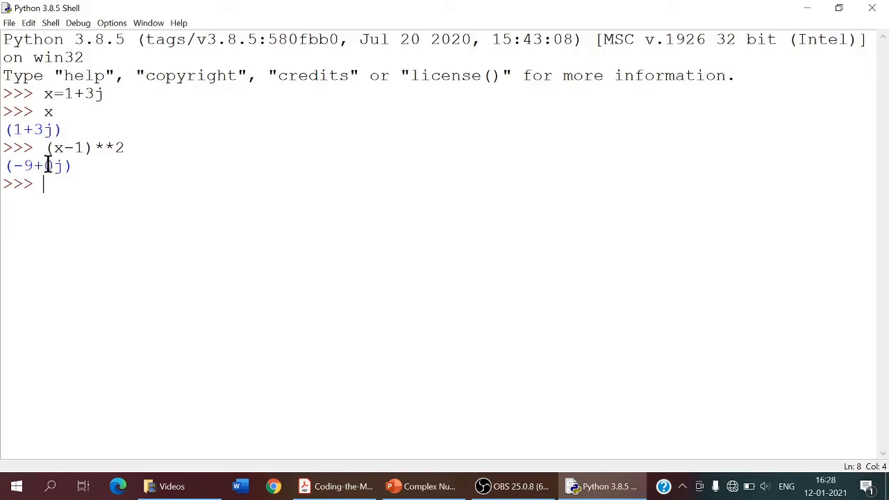
pyautogui.moveTo(49, 165)
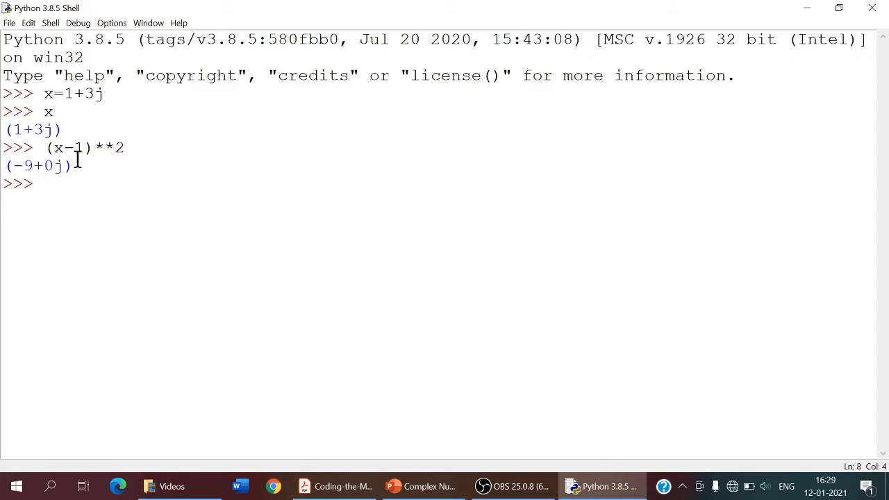
pyautogui.moveTo(92, 184)
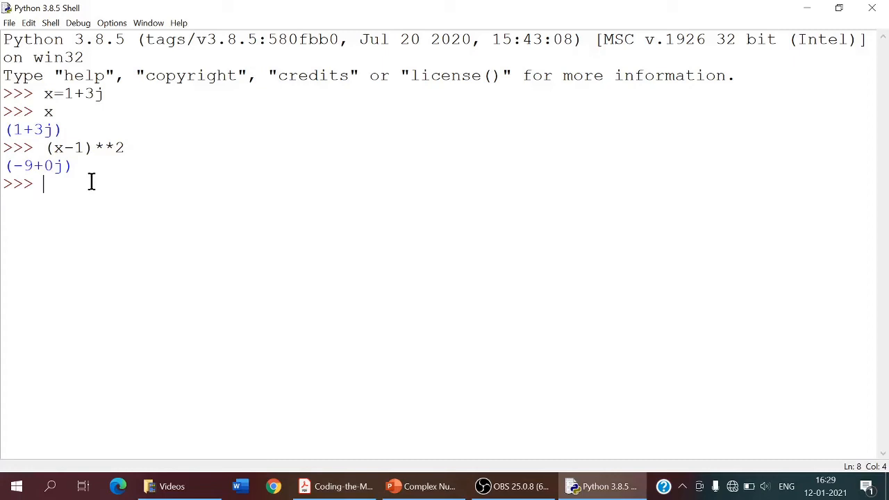
# - Evaluate 1+4j*2, giving (1+8j)
pyautogui.write('1')
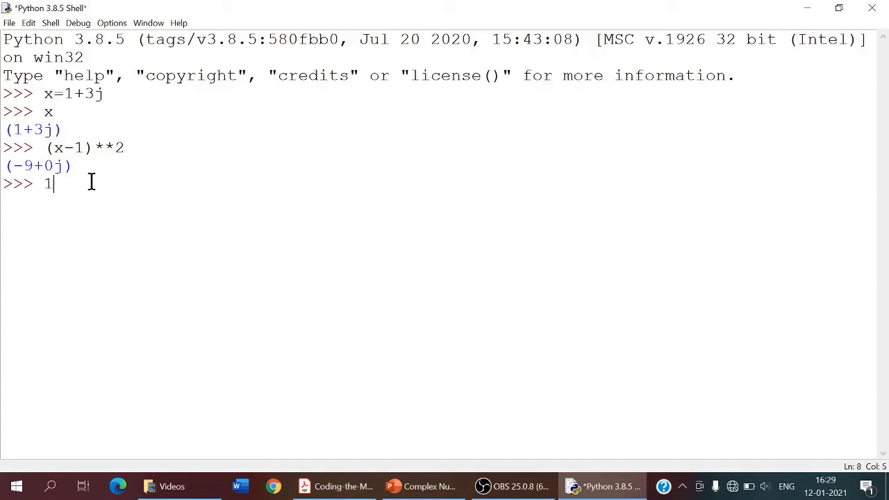
pyautogui.write('+')
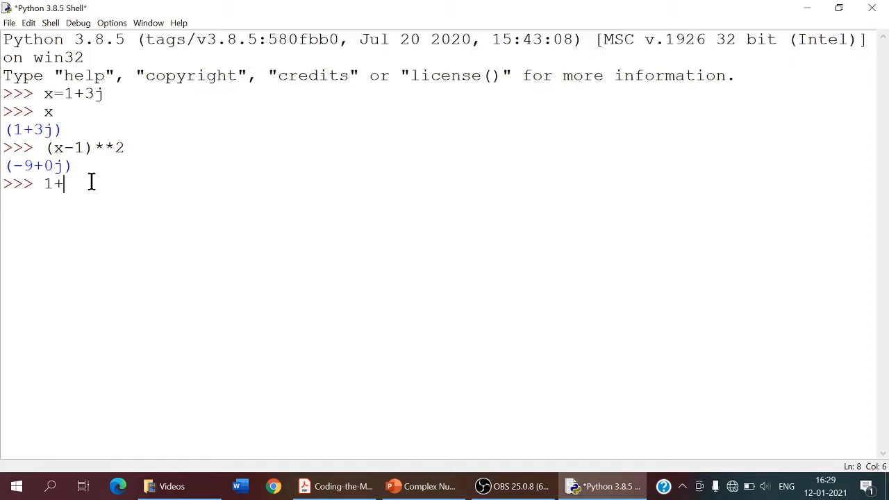
pyautogui.write('4j')
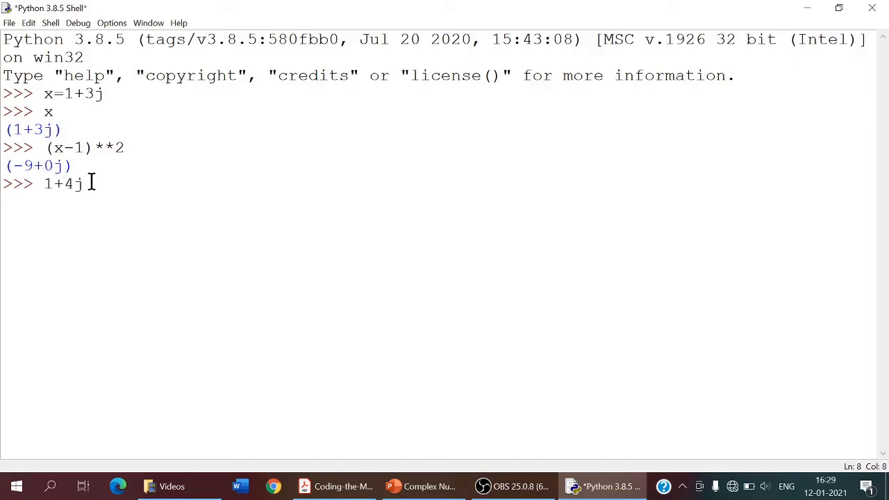
pyautogui.write('2')
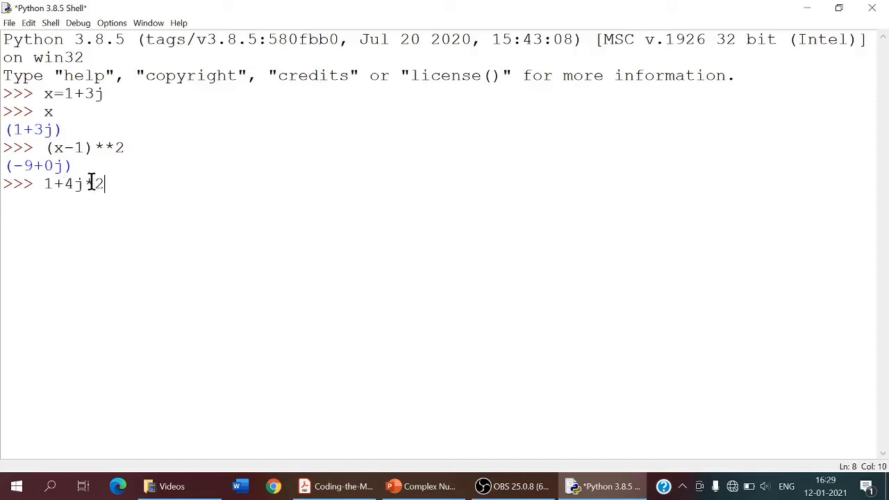
pyautogui.press('enter')
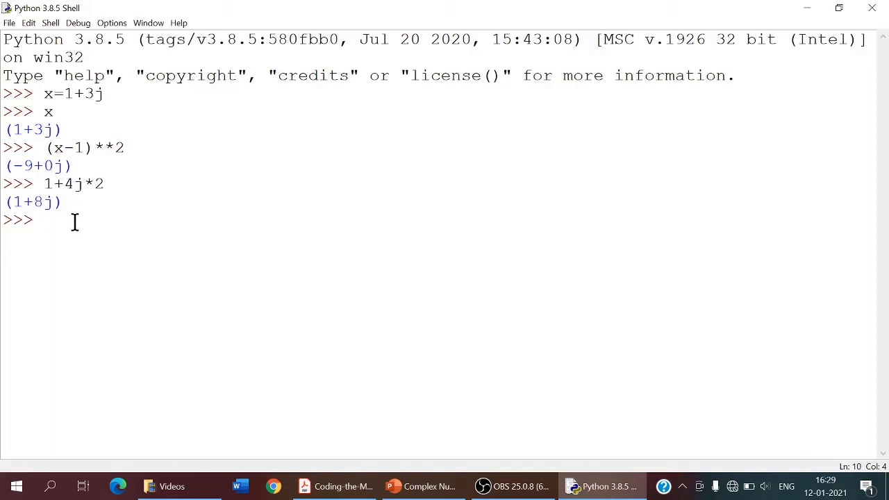
# - Evaluate 4*2j**3, giving -32j, and mark 4j*2 in the earlier line to explain precedence
pyautogui.write('4')
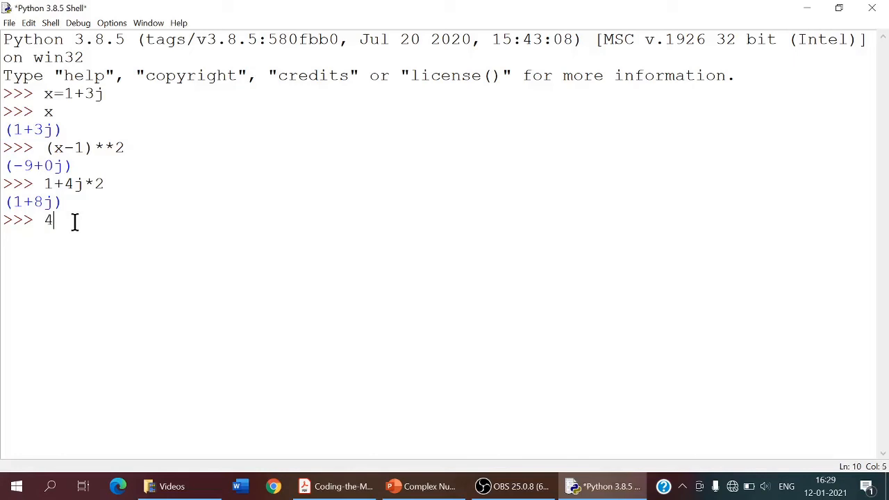
pyautogui.write('*2')
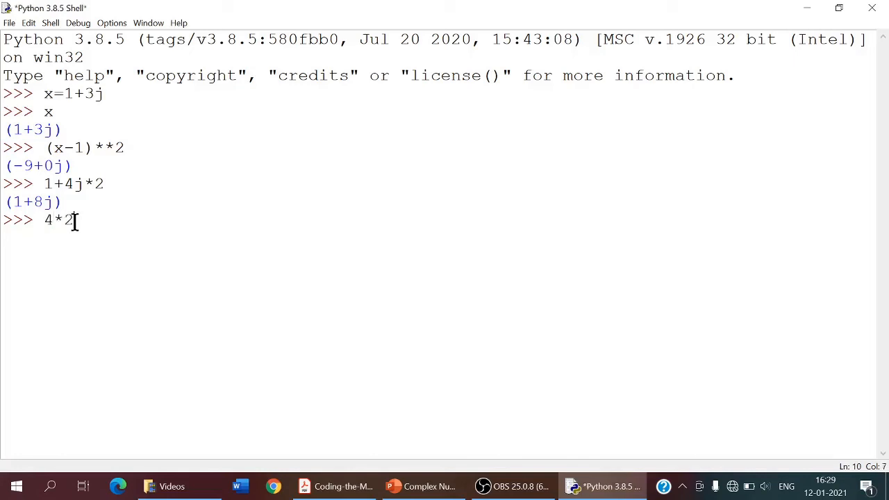
pyautogui.write('j')
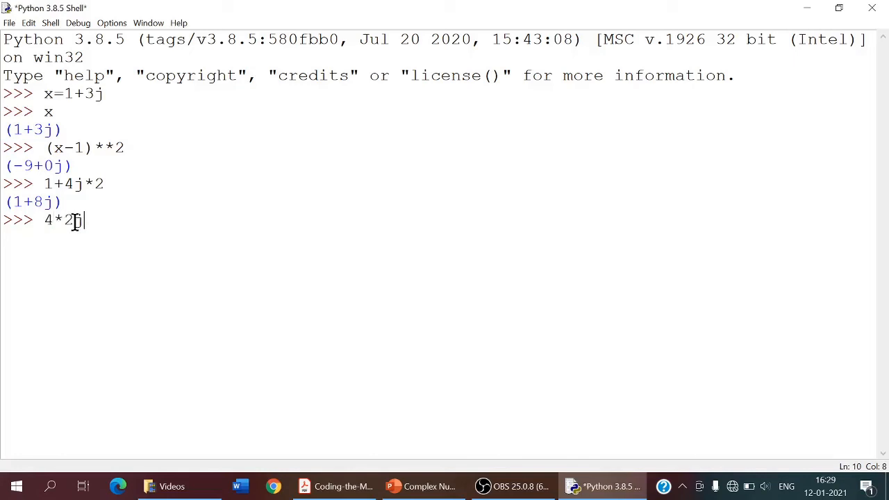
pyautogui.write('**3')
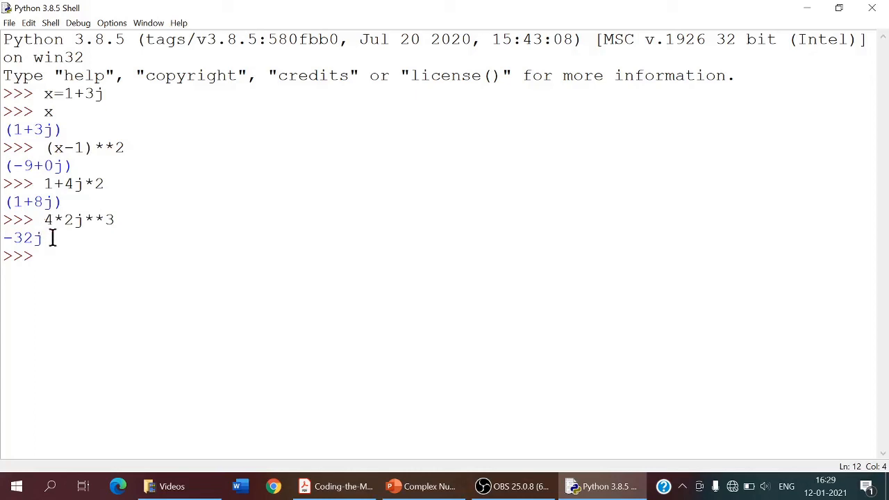
pyautogui.moveTo(63, 255)
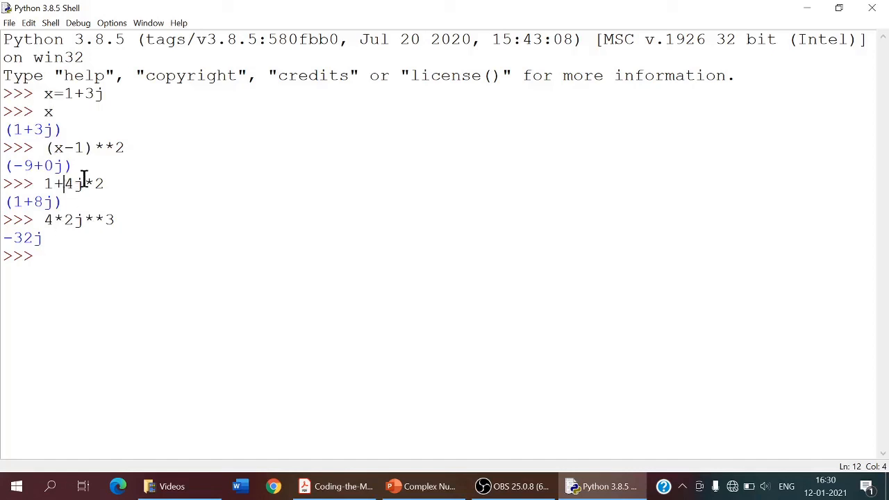
pyautogui.moveTo(62, 183); pyautogui.dragTo(97, 183)
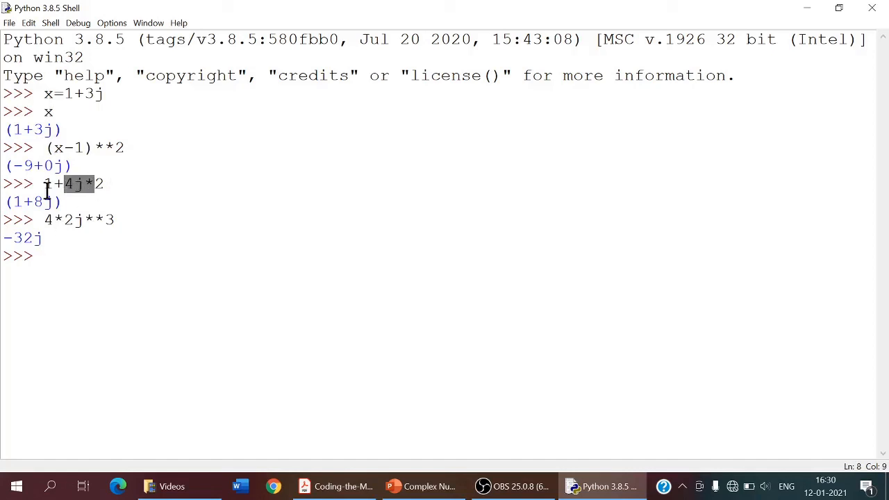